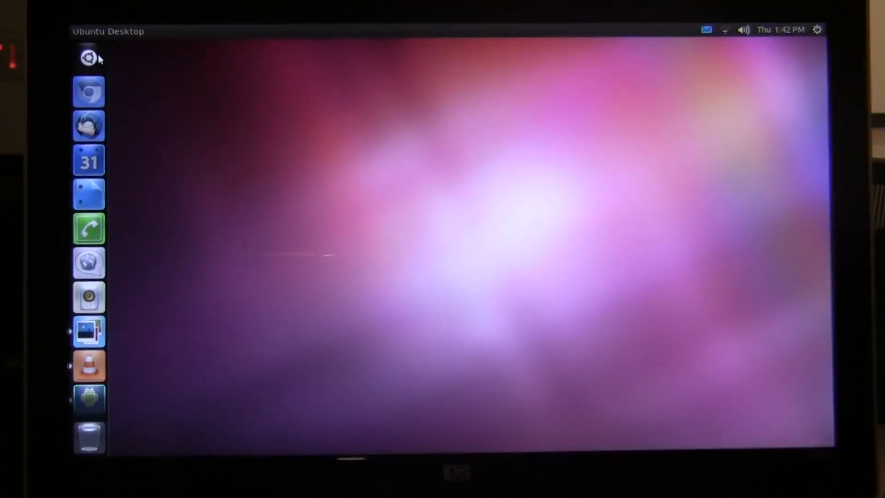
left_click(88, 59)
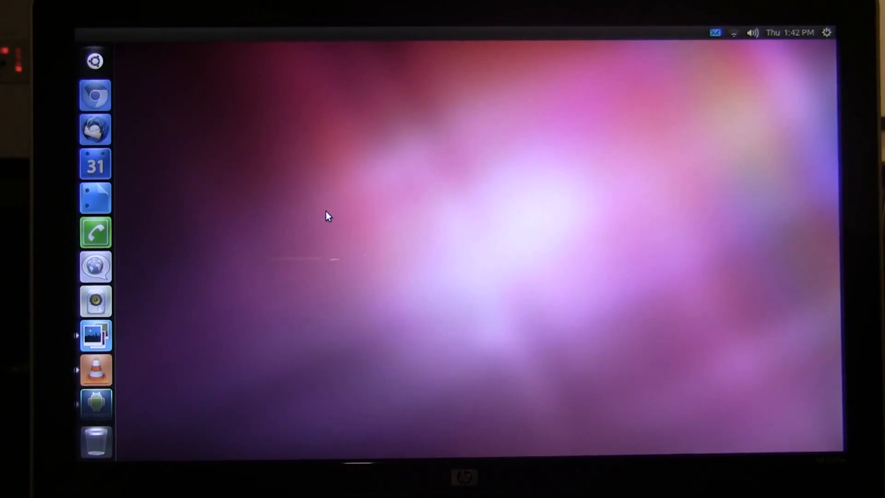
left_click(95, 371)
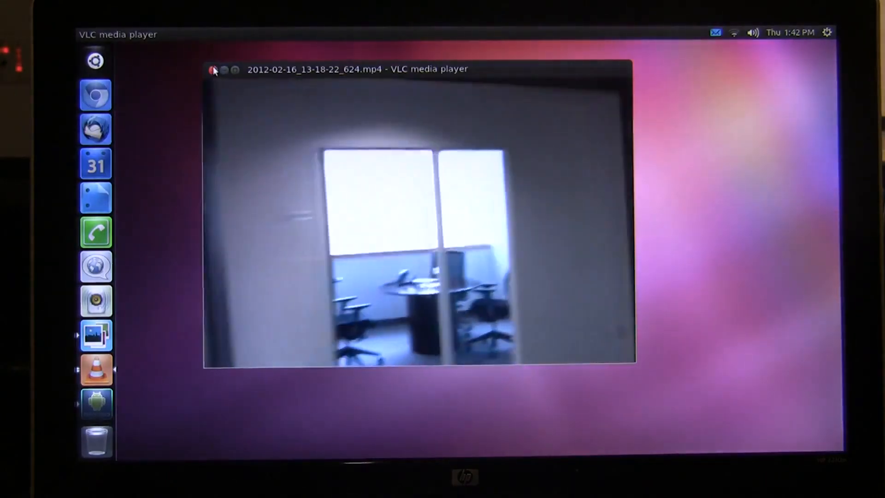
left_click(213, 70)
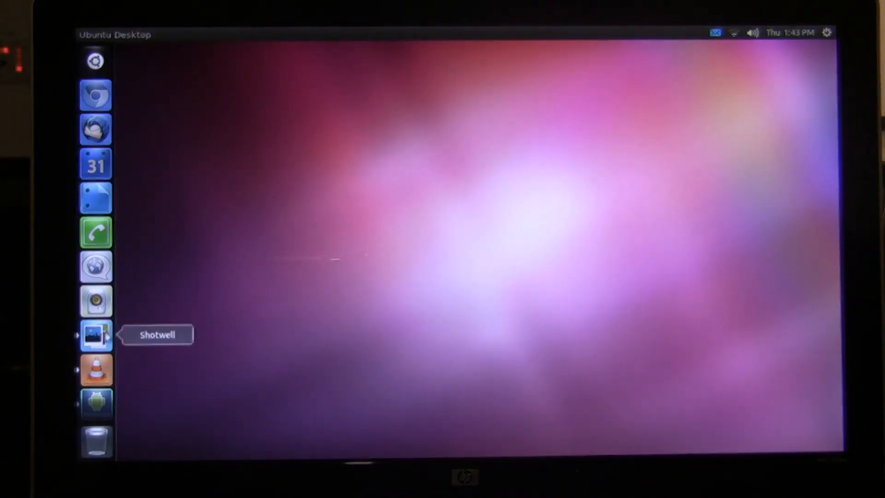
left_click(95, 335)
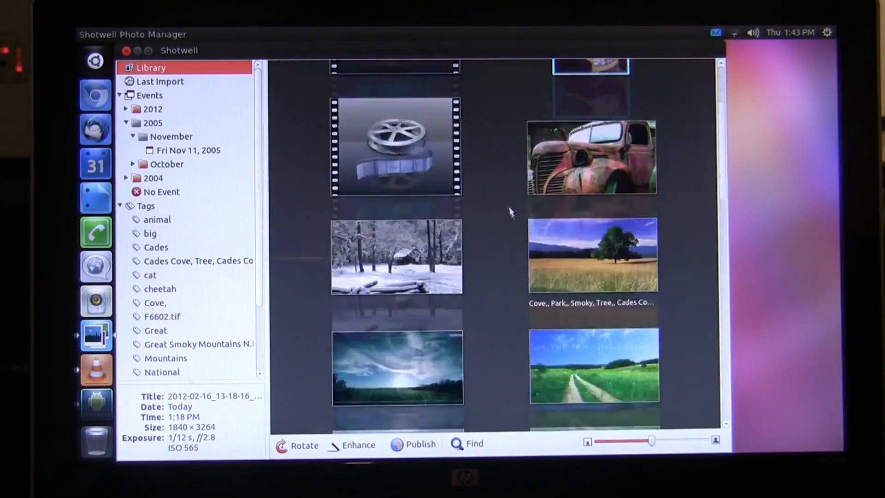
scroll("down", 3)
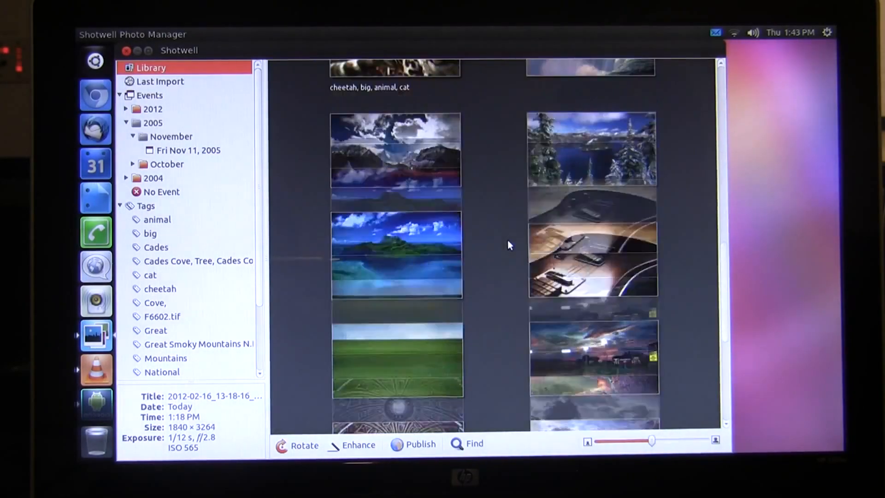
scroll("down", 3)
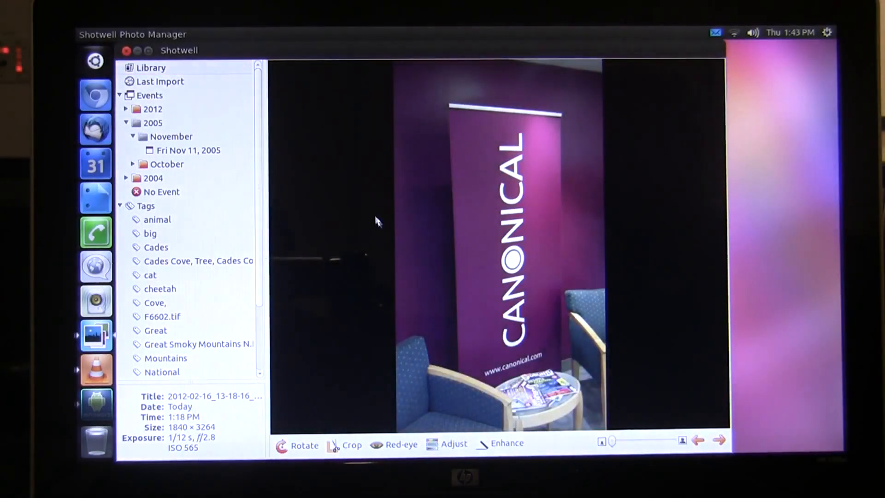
left_click(151, 67)
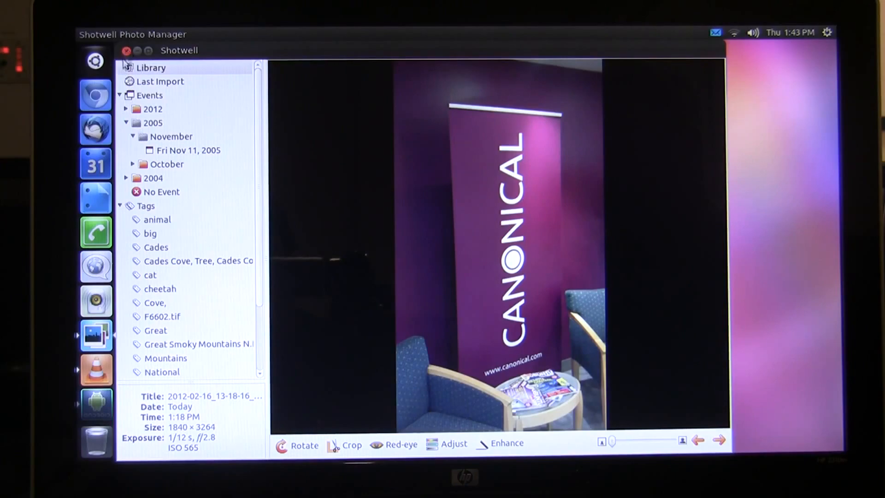
left_click(126, 50)
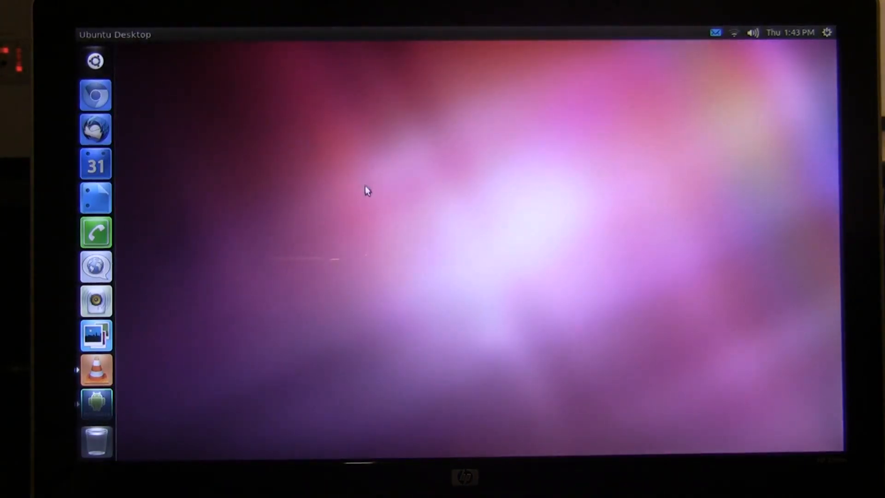
left_click(95, 61)
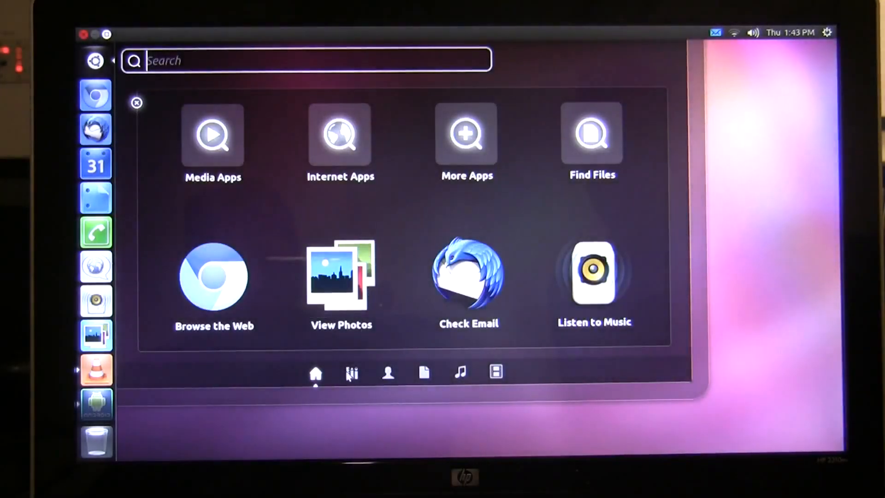
left_click(352, 373)
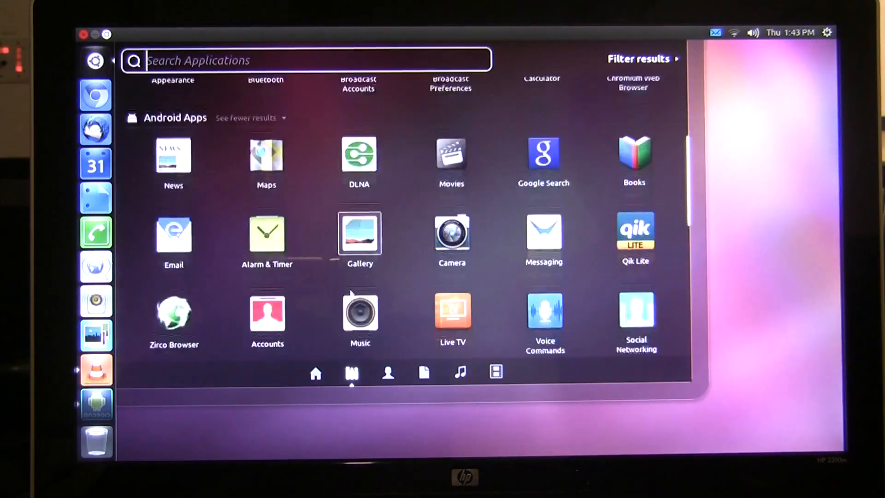
scroll("down", 3)
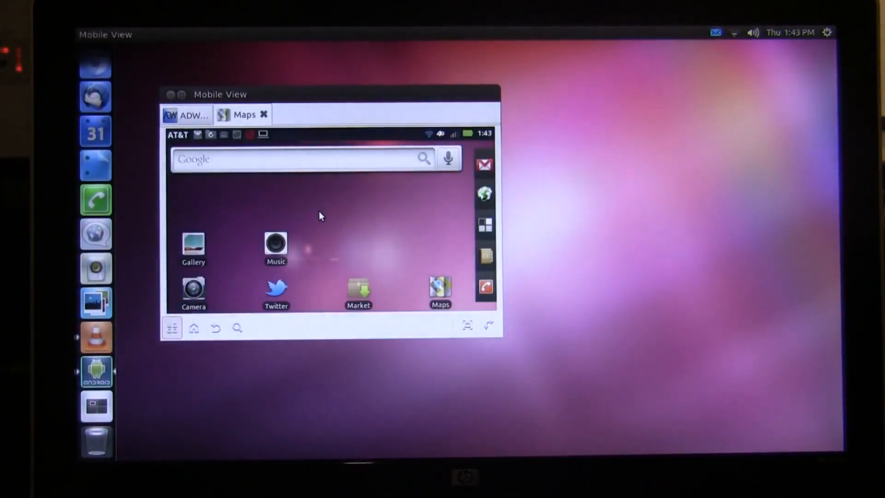
left_click(241, 115)
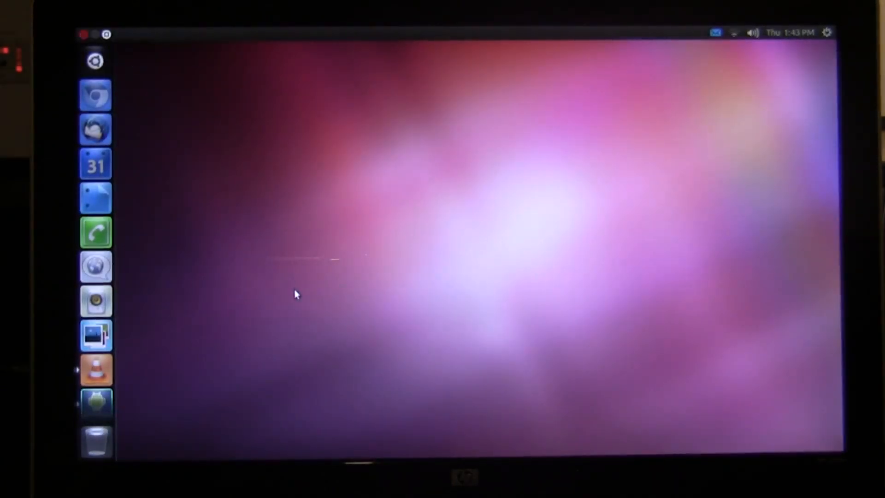
left_click(95, 61)
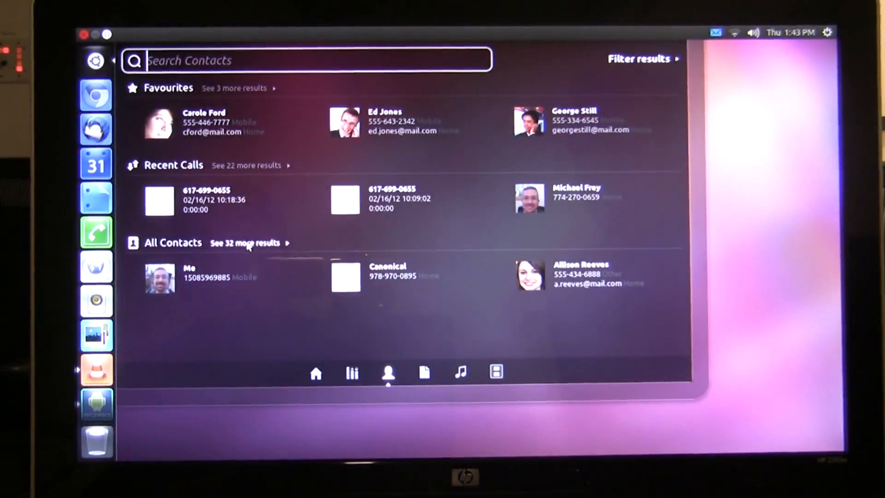
left_click(245, 242)
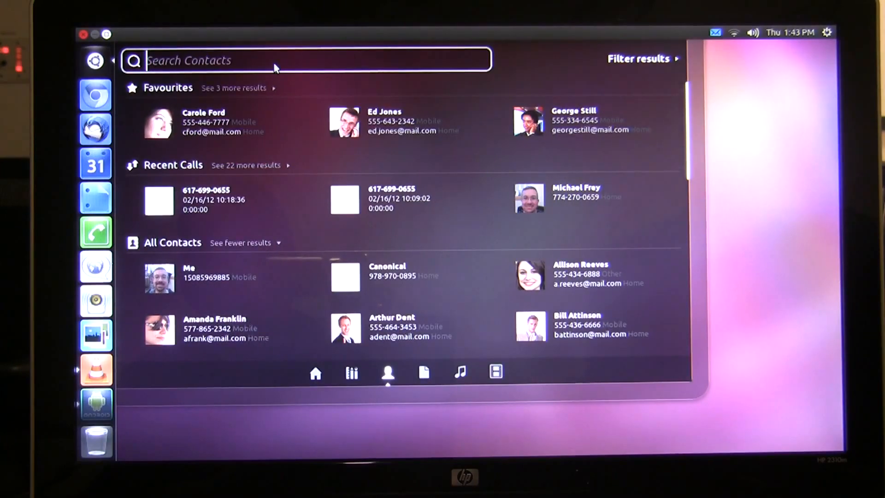
type("frey")
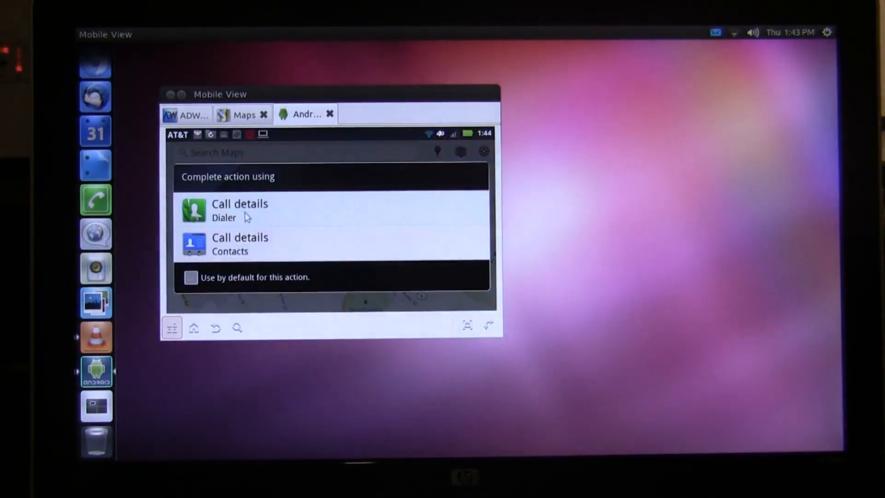
left_click(239, 210)
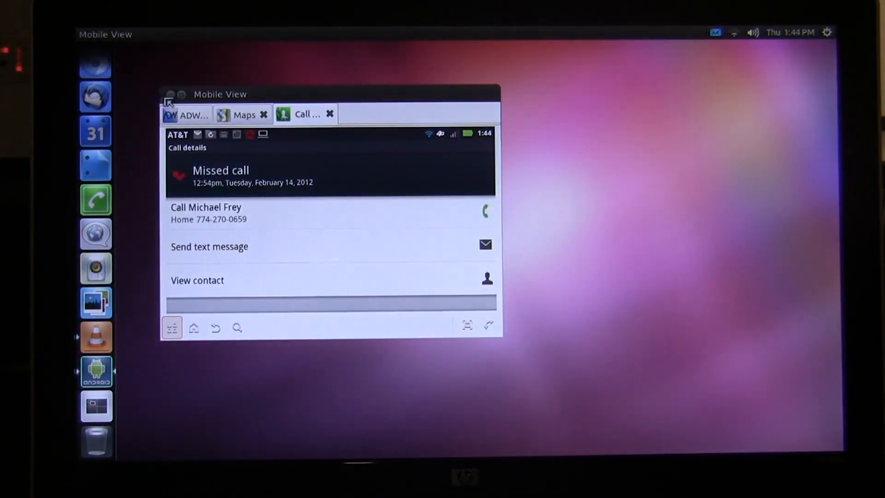
left_click(169, 94)
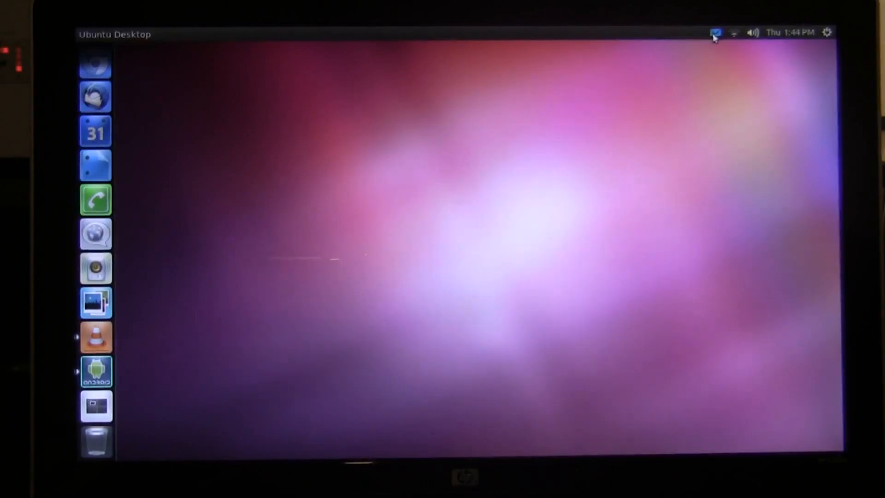
left_click(714, 33)
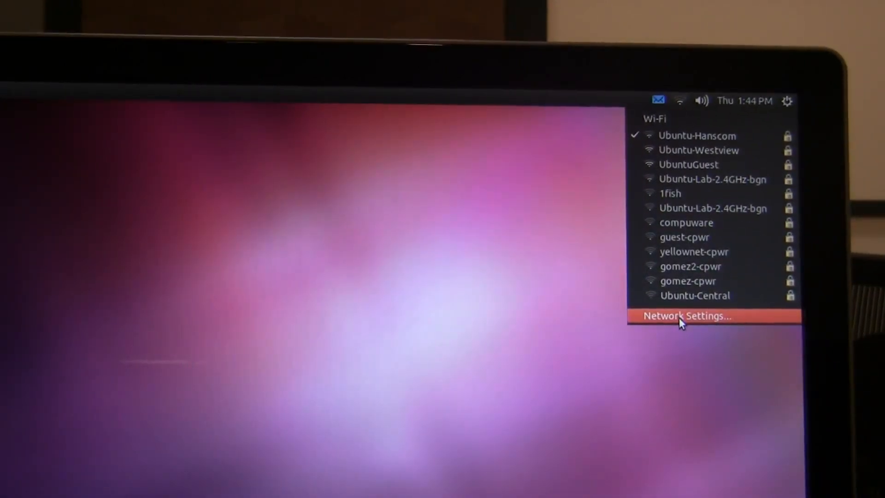
left_click(686, 315)
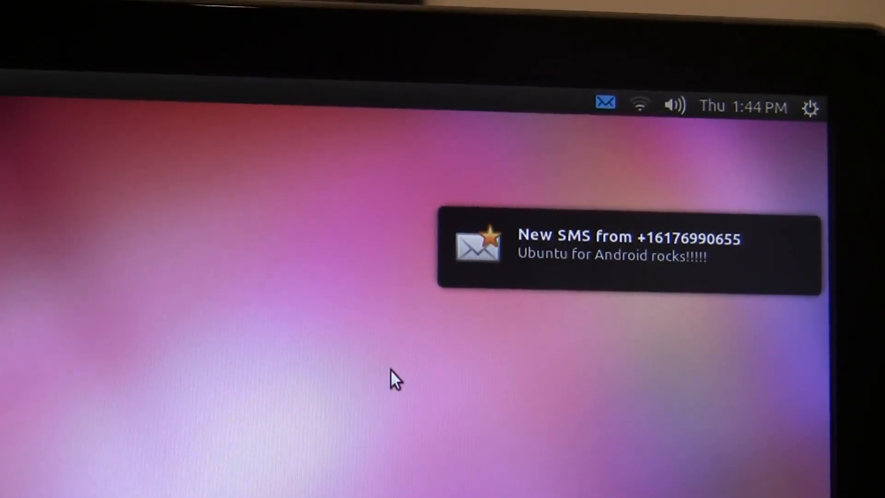
left_click(605, 105)
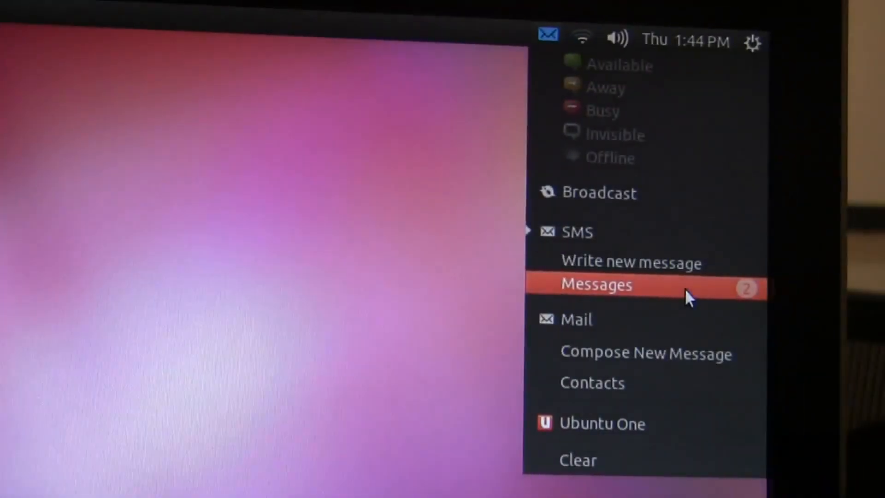
left_click(597, 284)
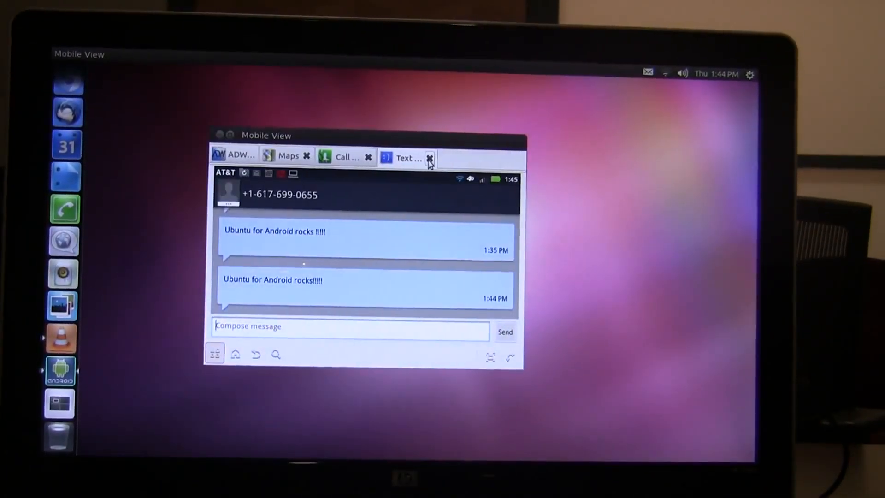
left_click(431, 158)
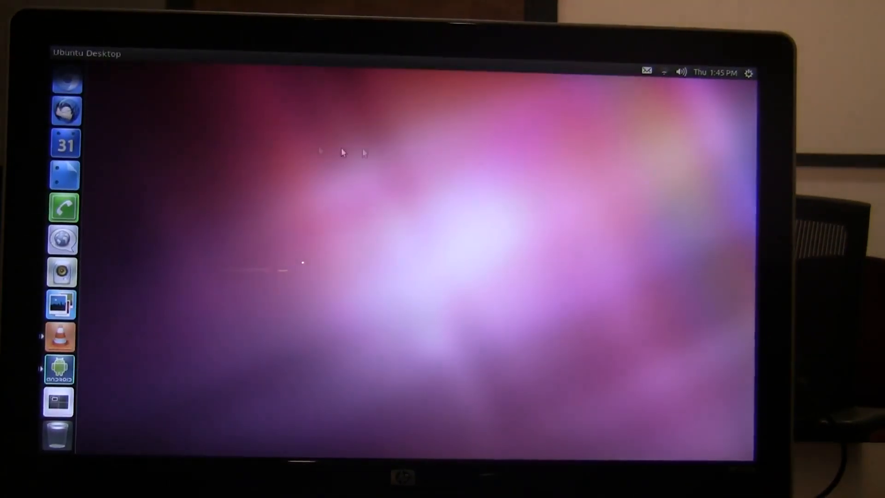
left_click(646, 72)
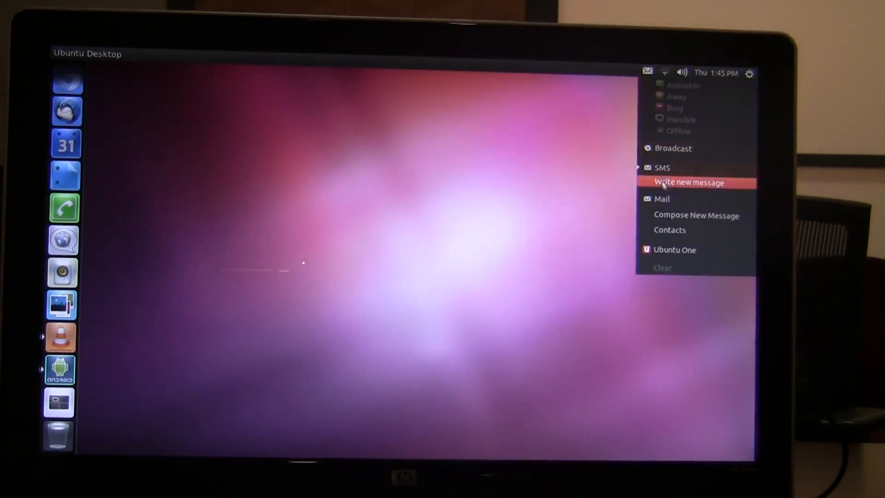
left_click(688, 182)
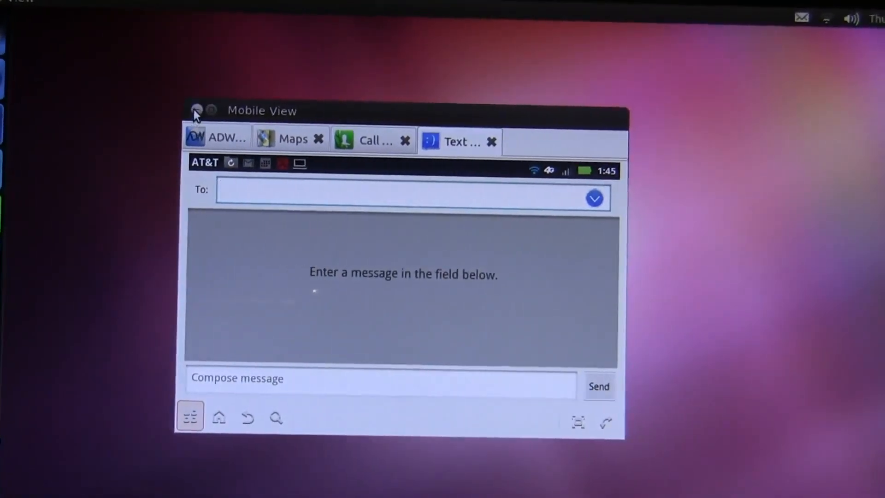
left_click(195, 110)
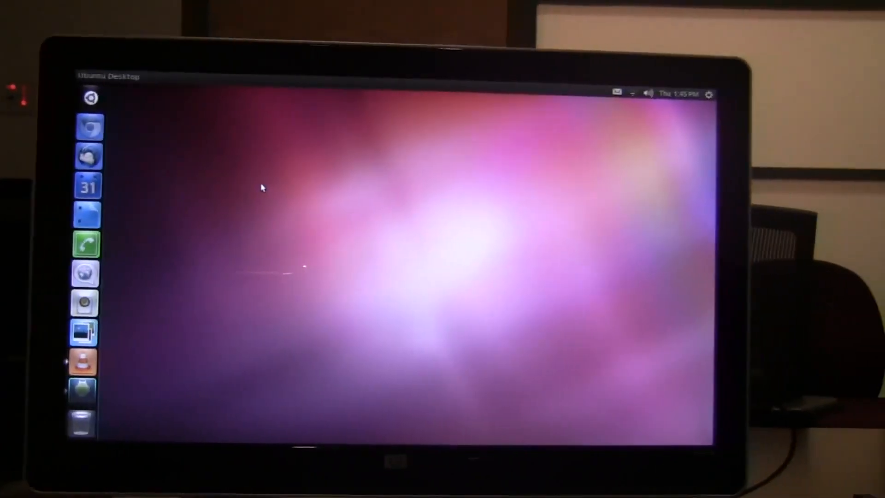